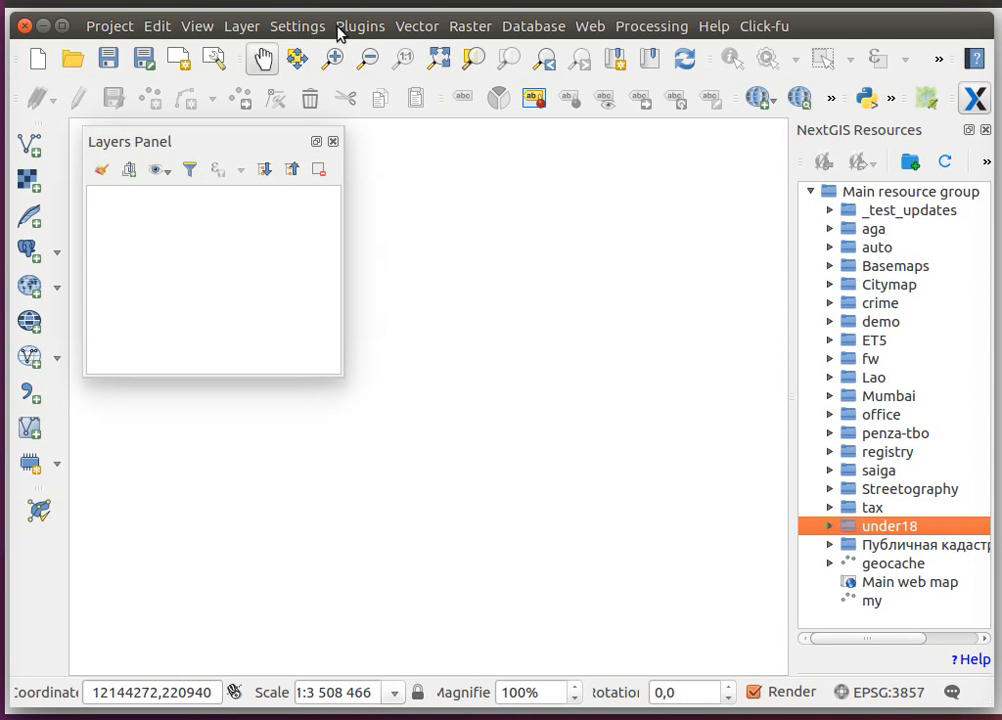
- Check the NextGIS Connect plugin details and confirm the existing server connection in its settings
left_click(360, 26)
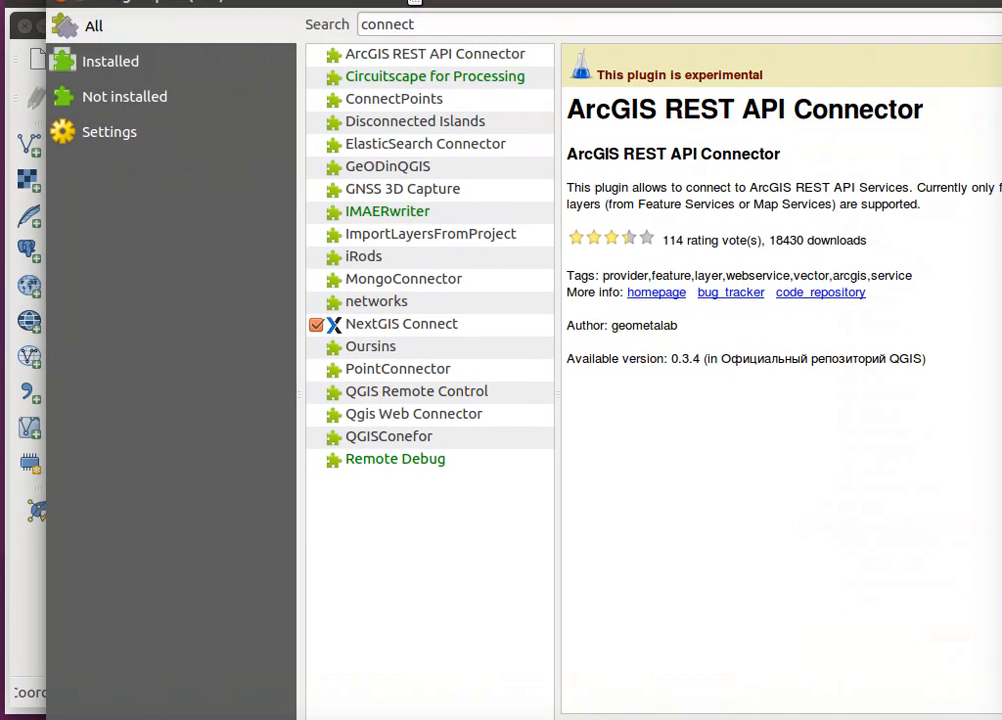
left_click(402, 384)
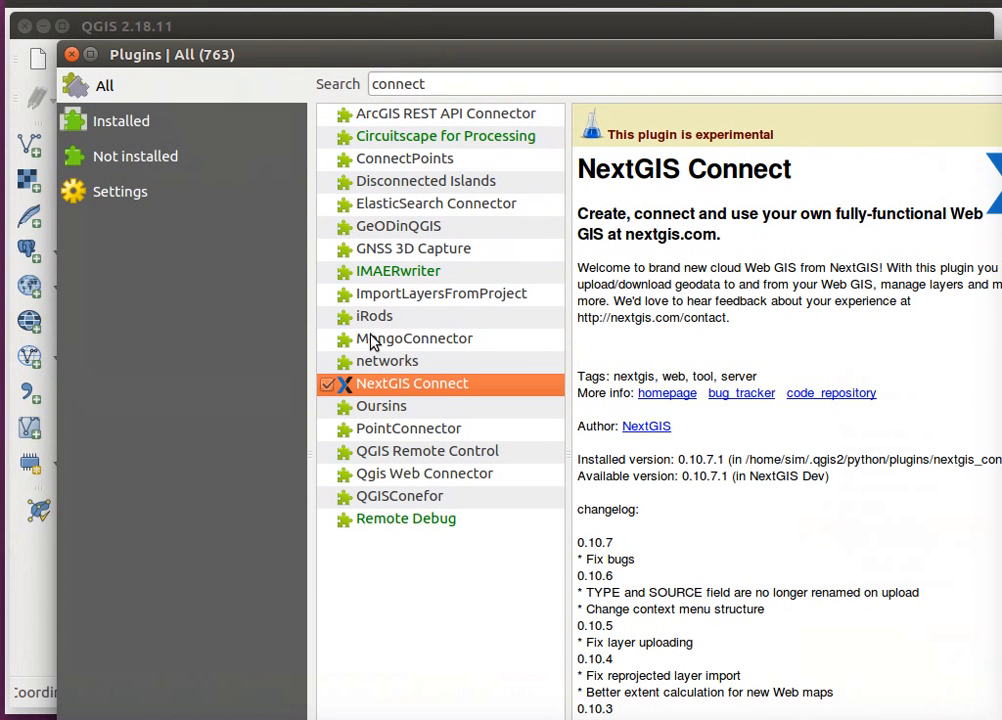
mouse_move(508, 432)
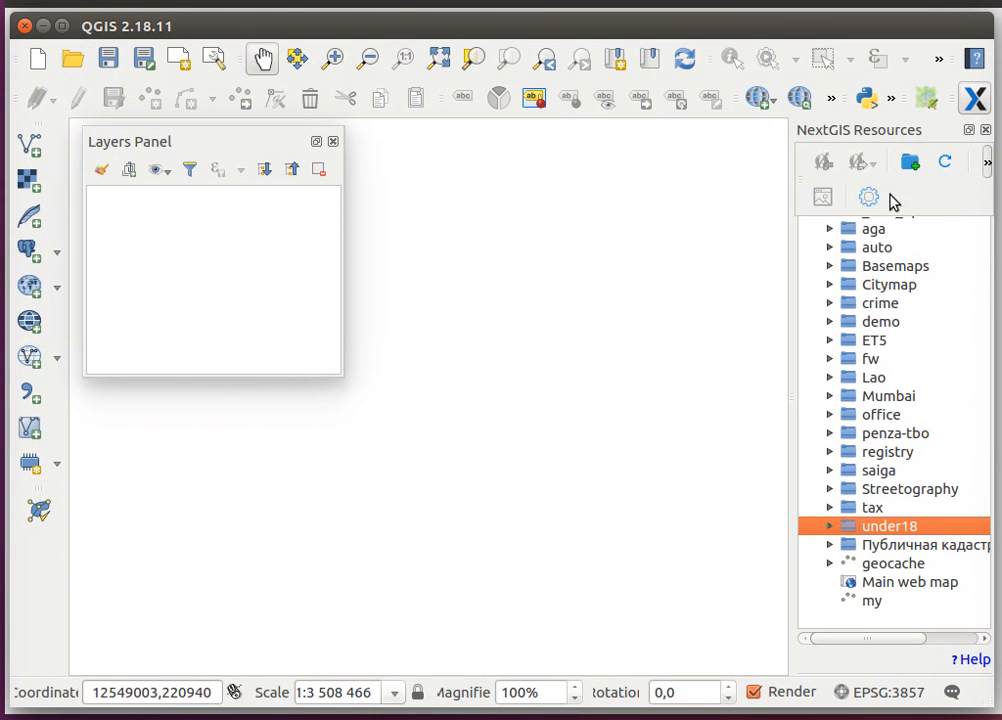
left_click(868, 196)
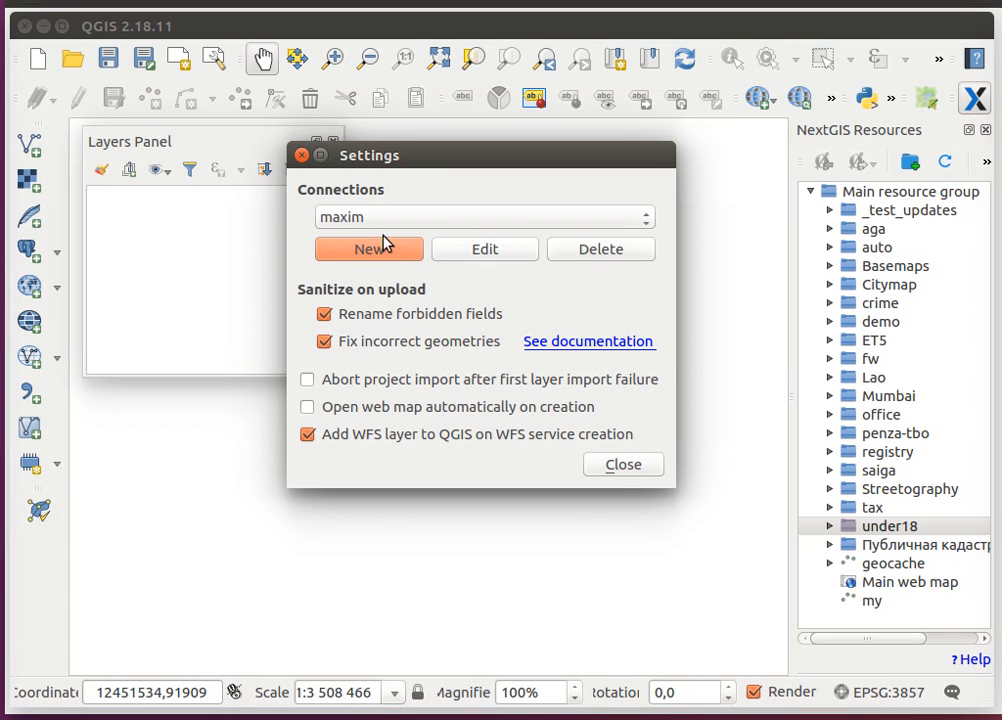
left_click(484, 248)
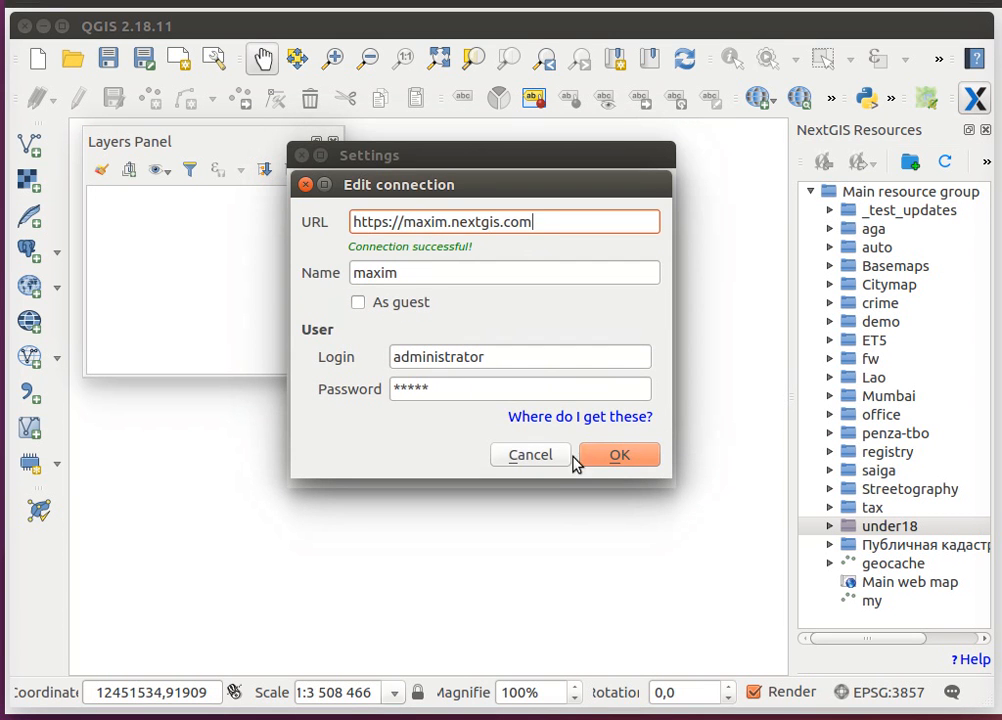
left_click(618, 456)
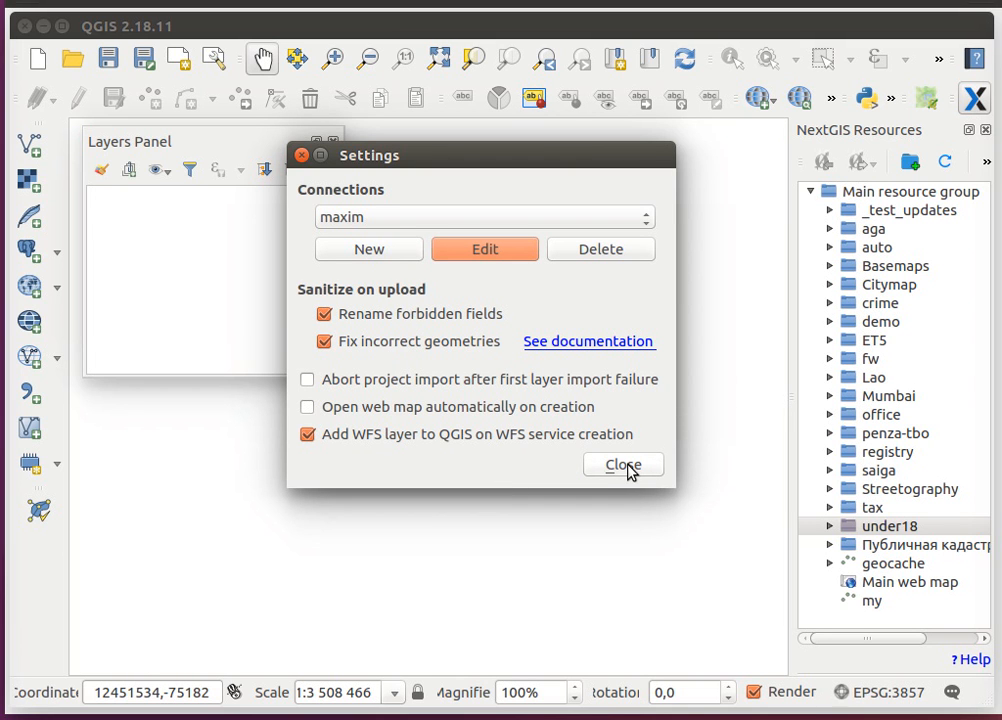
left_click(624, 464)
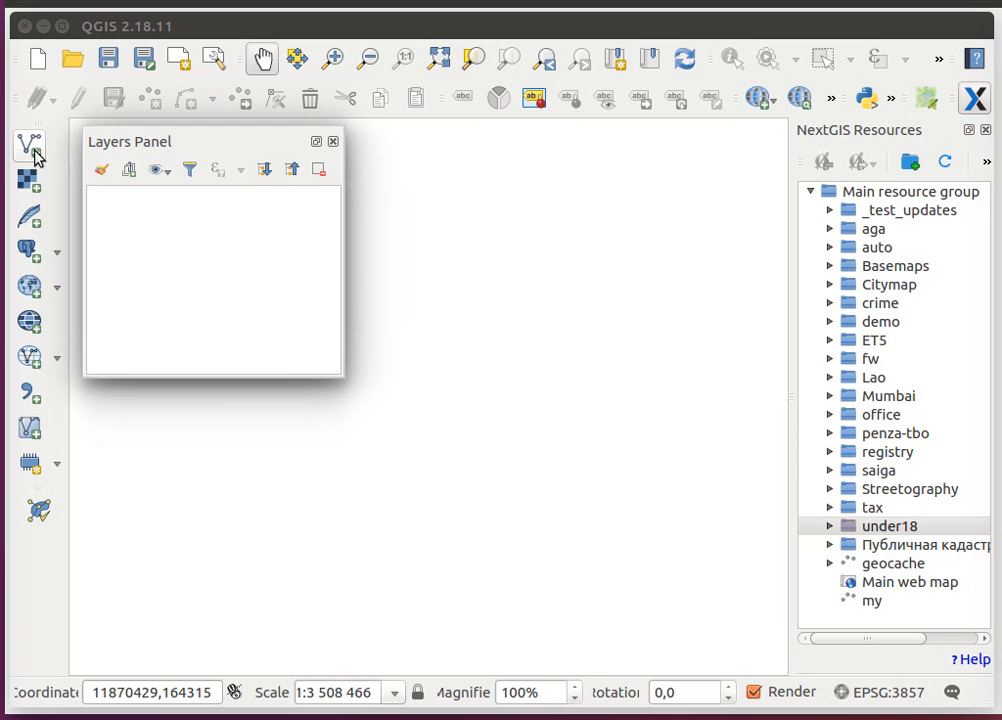
- Load infrastructure_bauxites.zip as a vector layer and style its points size 4 in green
left_click(28, 144)
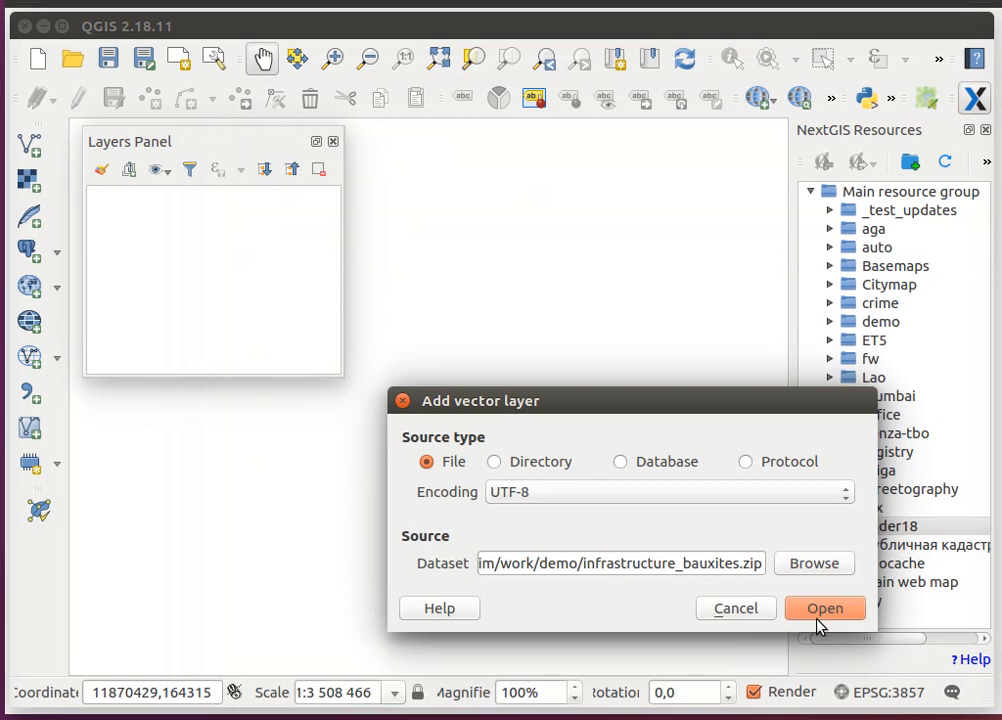
left_click(824, 608)
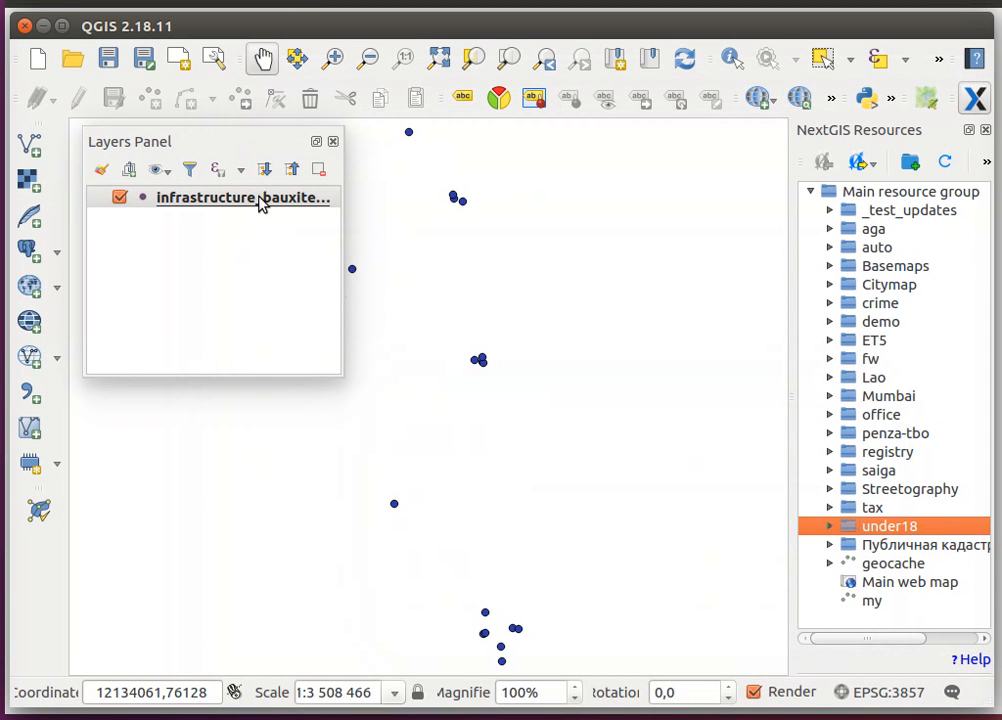
double_click(244, 198)
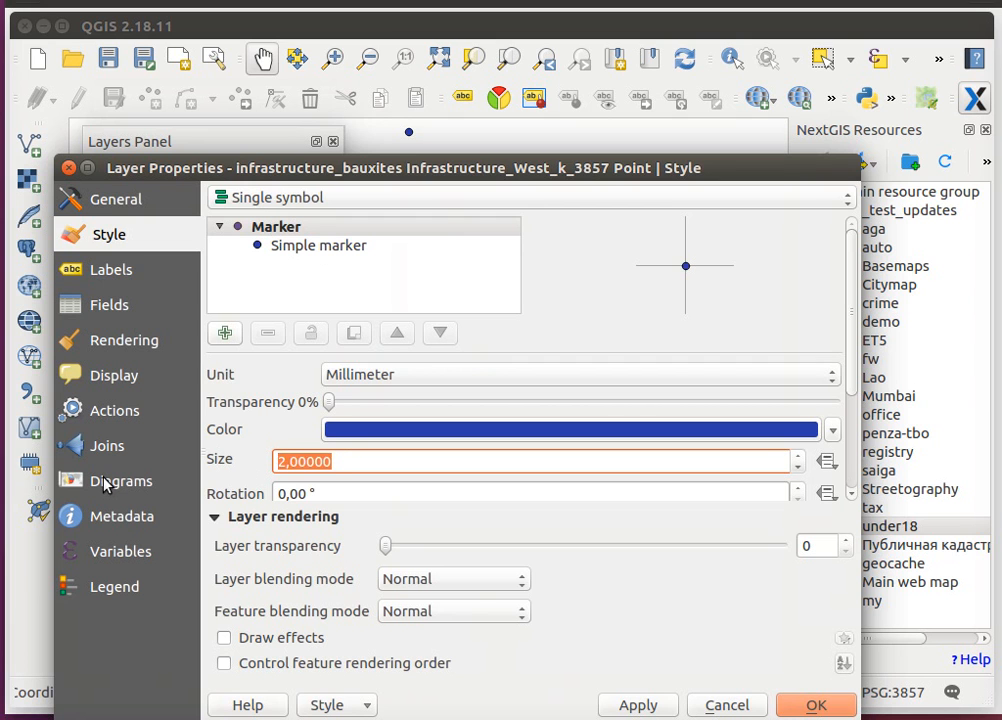
type("4")
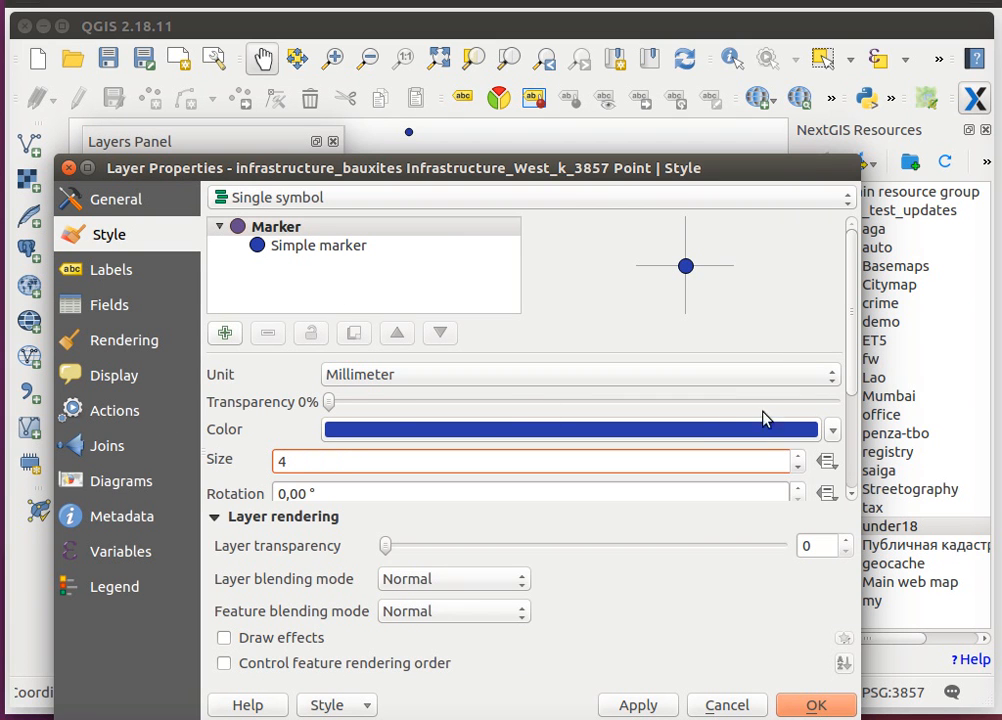
left_click(830, 430)
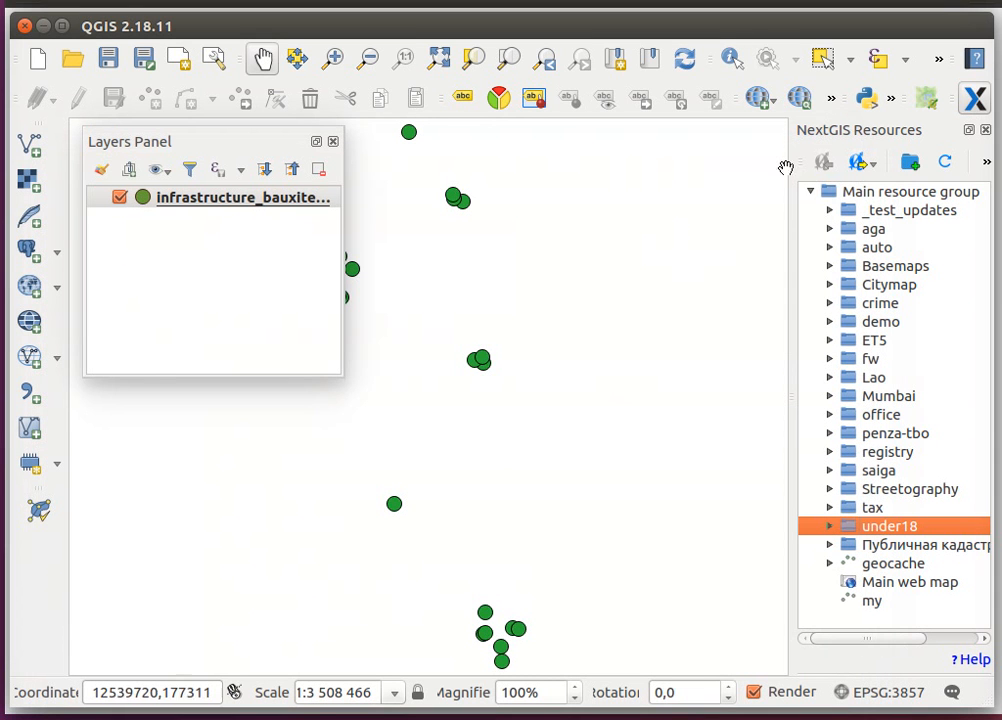
- Create a 'test' resource group on the NextGIS server and import the bauxite layer into it
left_click(908, 160)
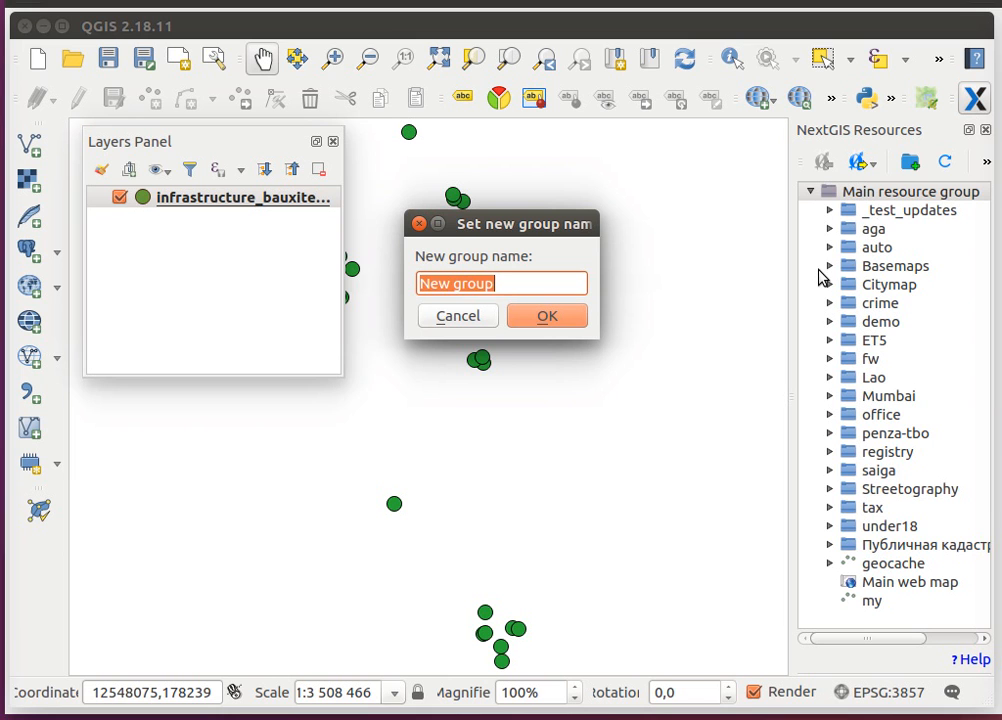
left_click(546, 316)
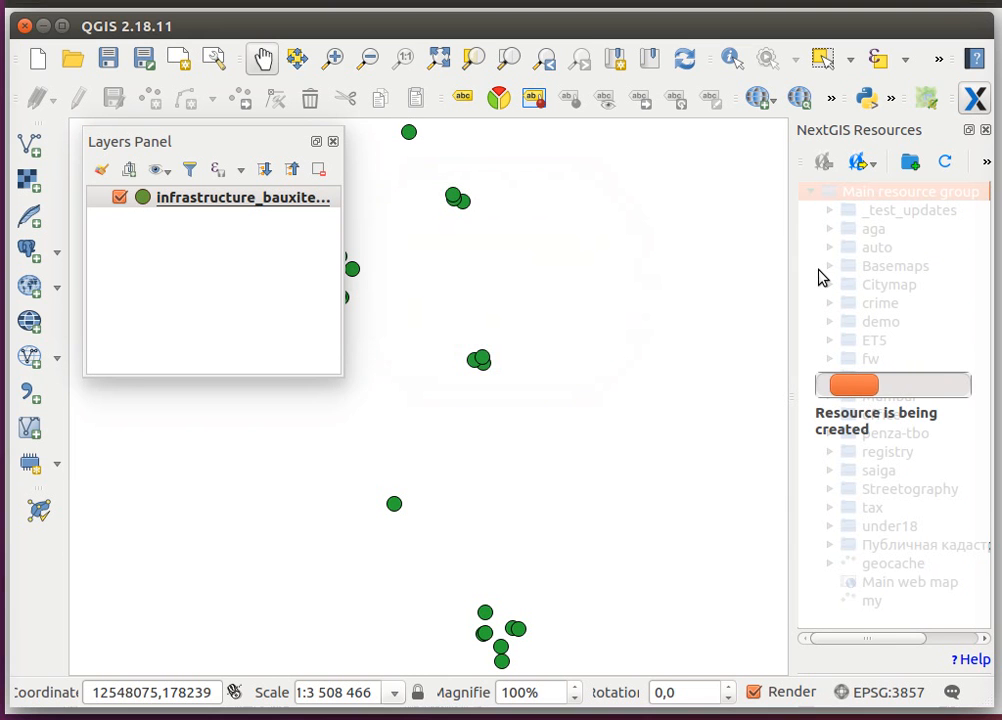
mouse_move(896, 216)
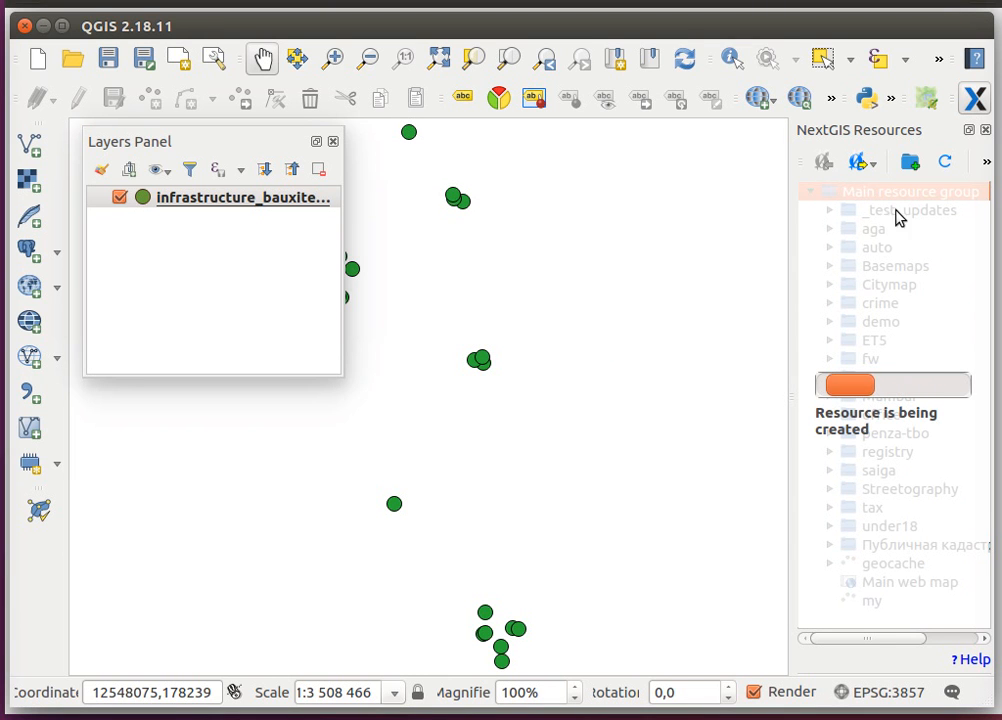
right_click(240, 198)
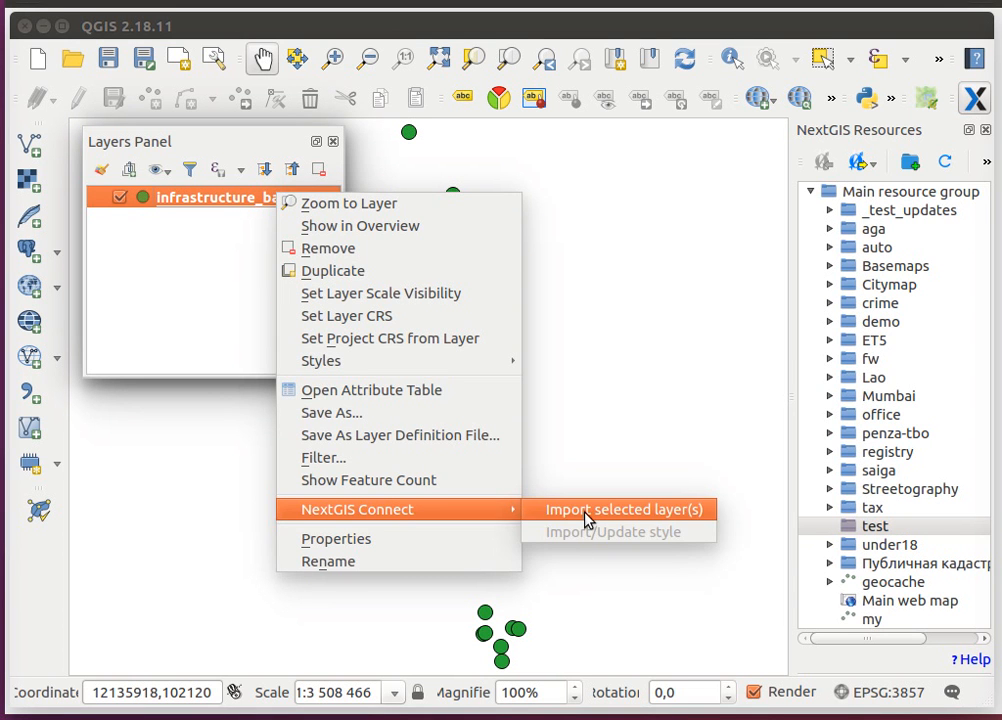
left_click(620, 510)
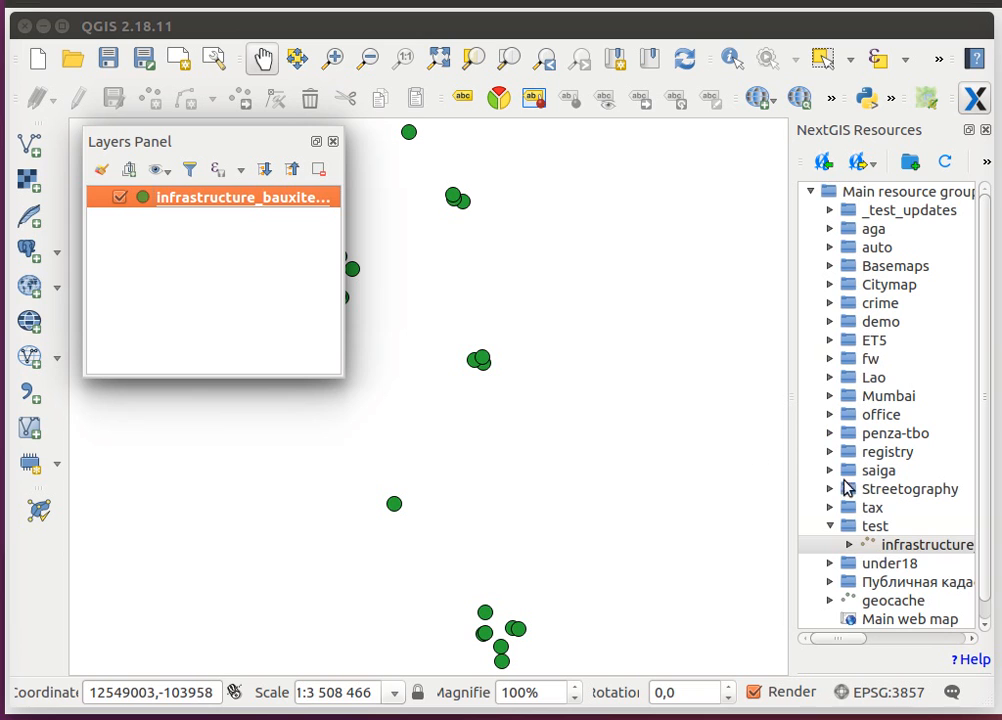
- Create a web map from the uploaded infrastructure layer using its existing qgis style
left_click(928, 544)
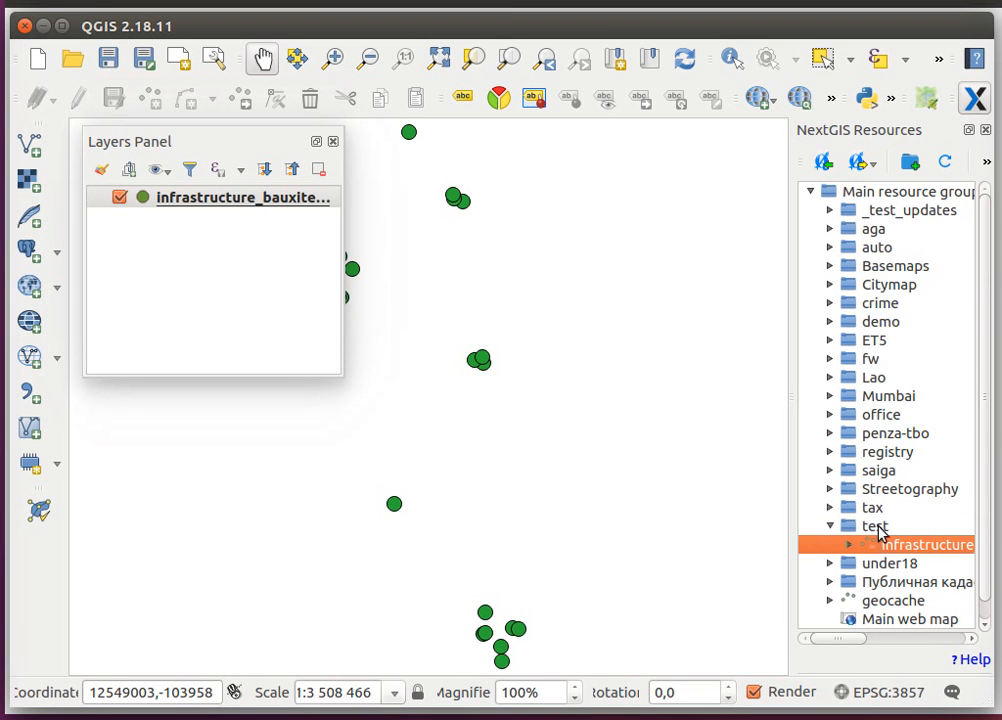
mouse_move(878, 544)
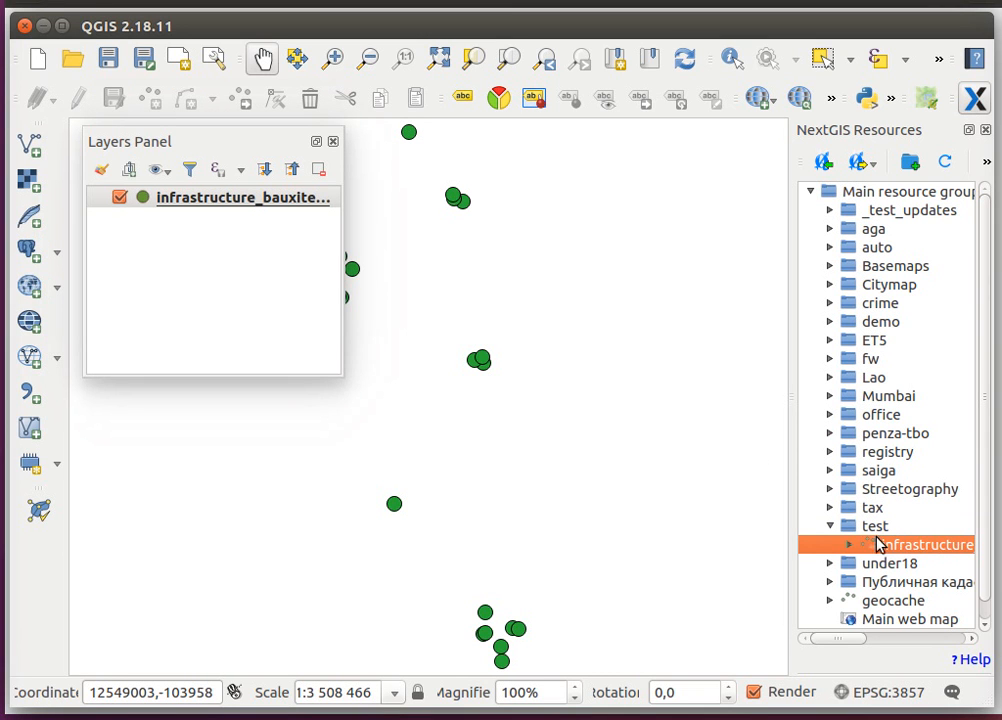
right_click(920, 544)
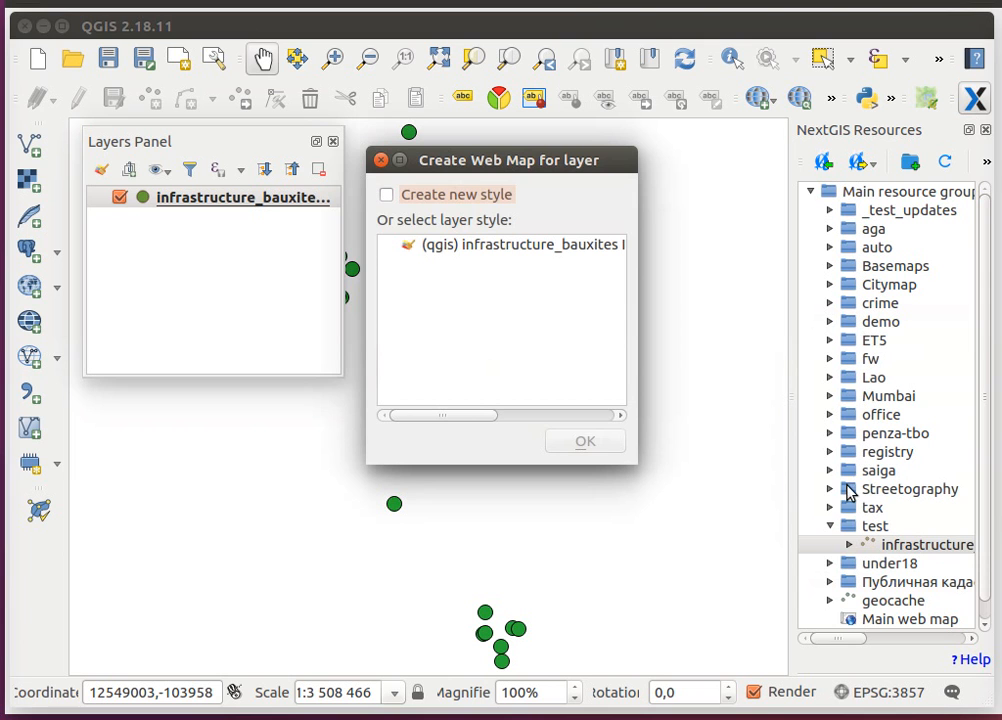
left_click(504, 244)
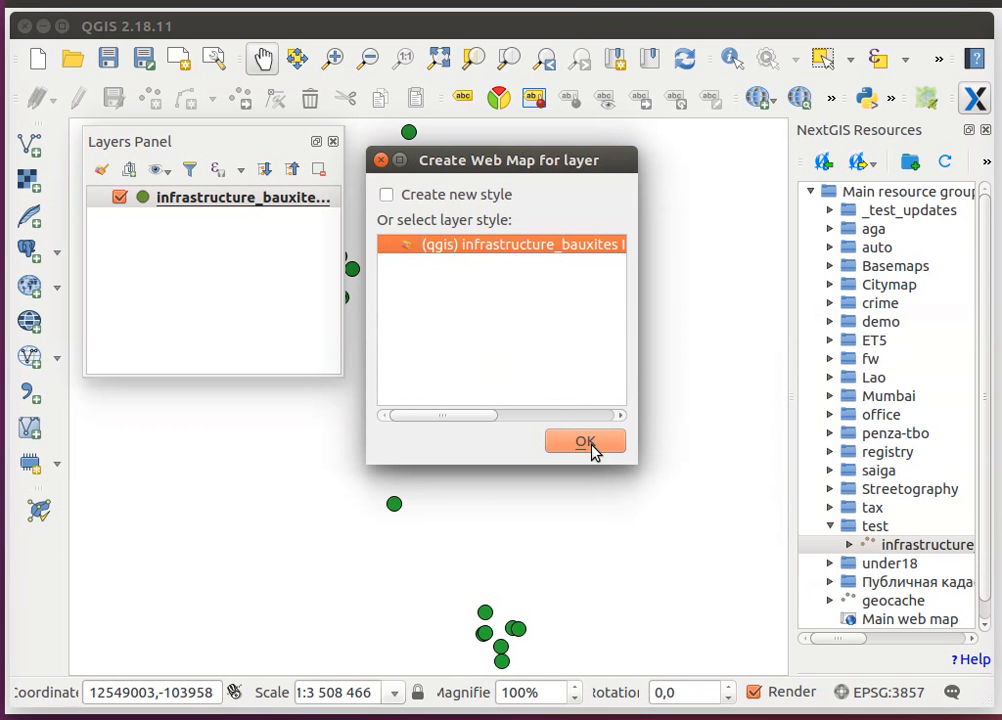
left_click(584, 442)
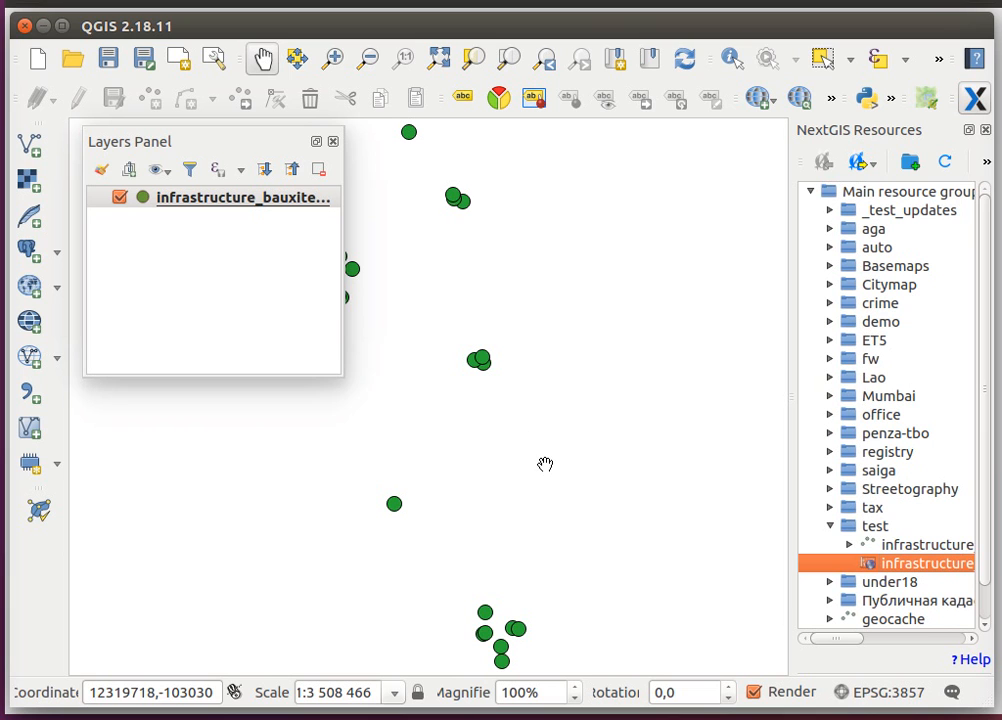
mouse_move(822, 572)
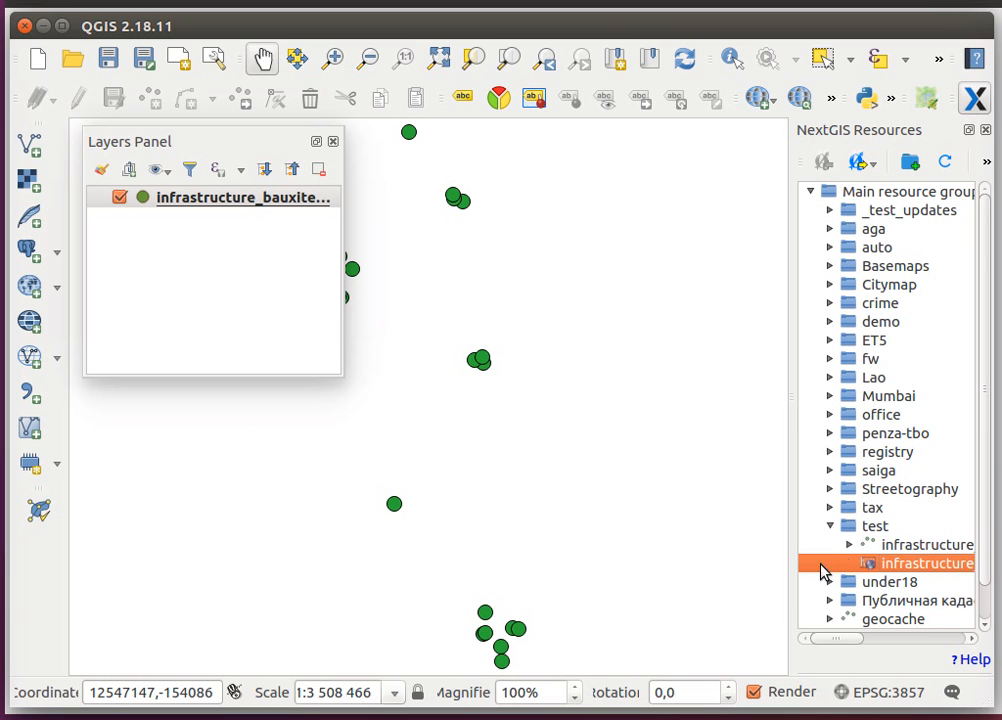
- Launch the new web map from the test group in the browser
right_click(920, 564)
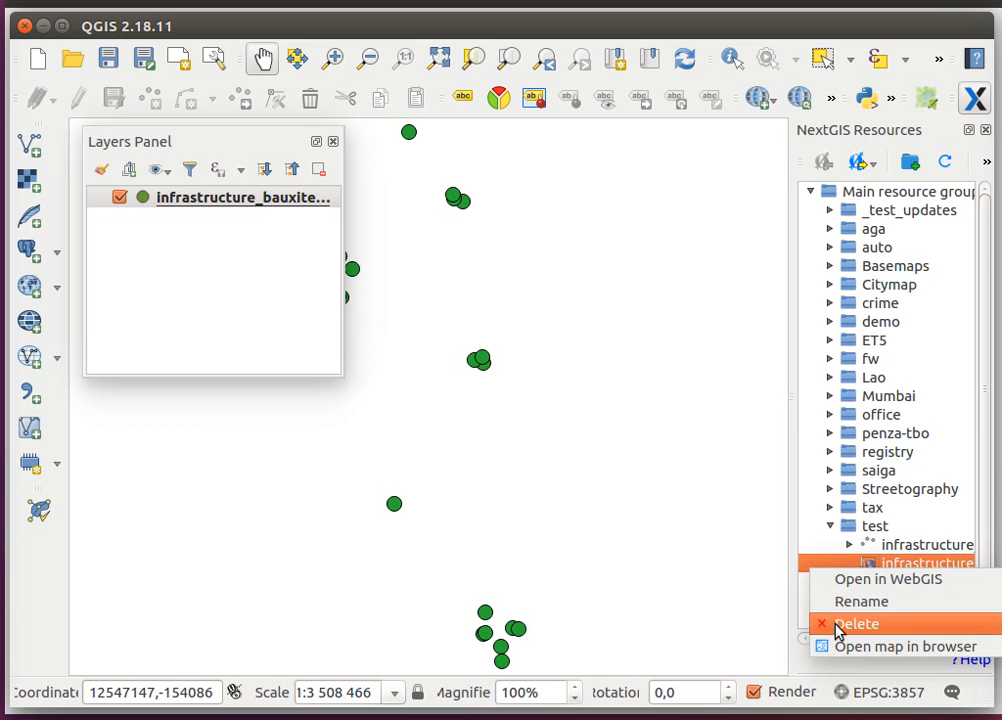
left_click(888, 580)
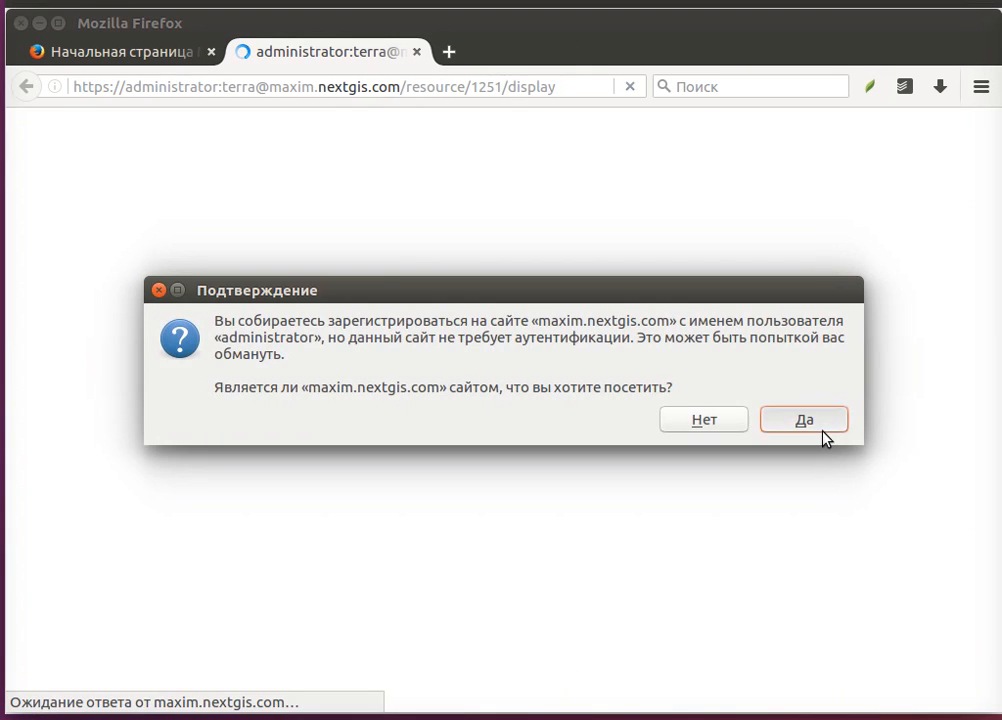
- Accept the NextGIS sign-in, then inspect a point's attributes near Kuching and dismiss the popup
left_click(804, 420)
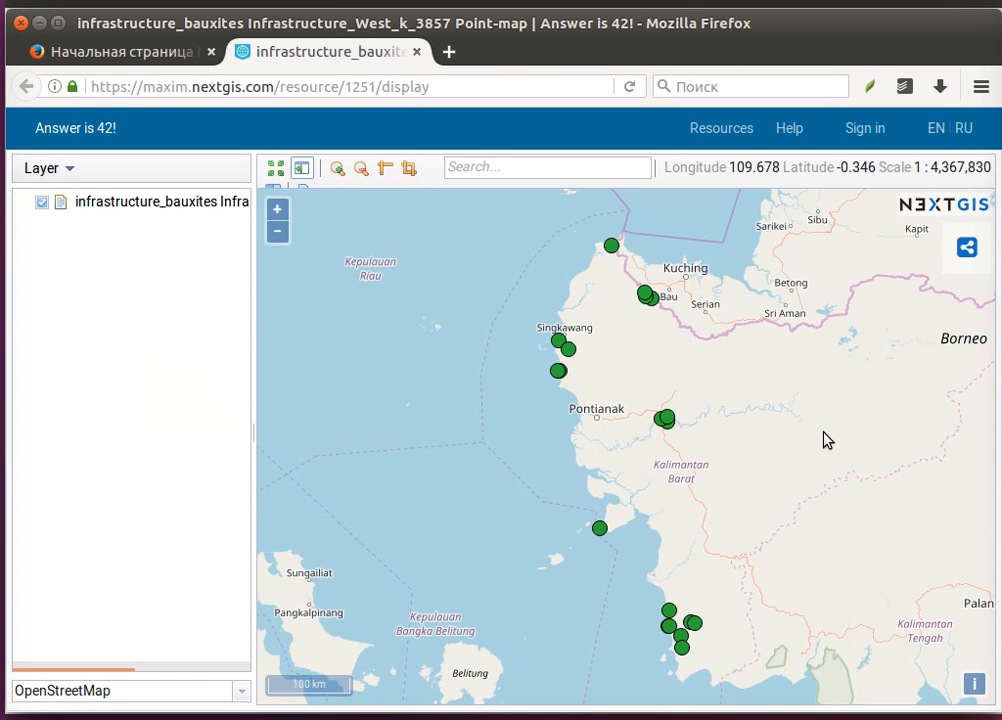
mouse_move(644, 442)
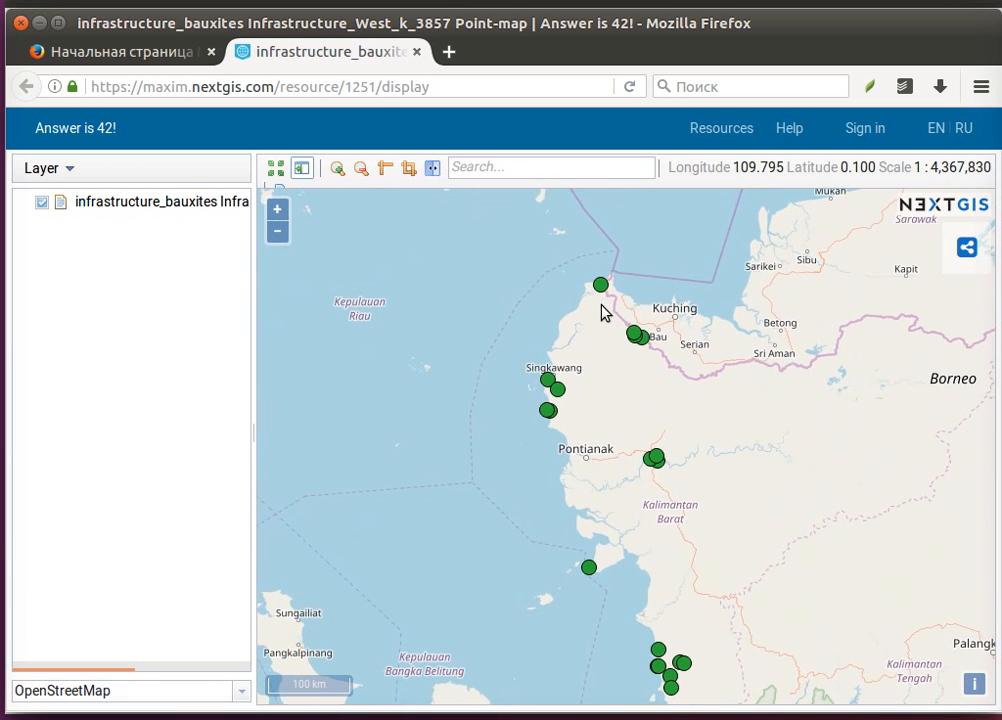
left_click(600, 284)
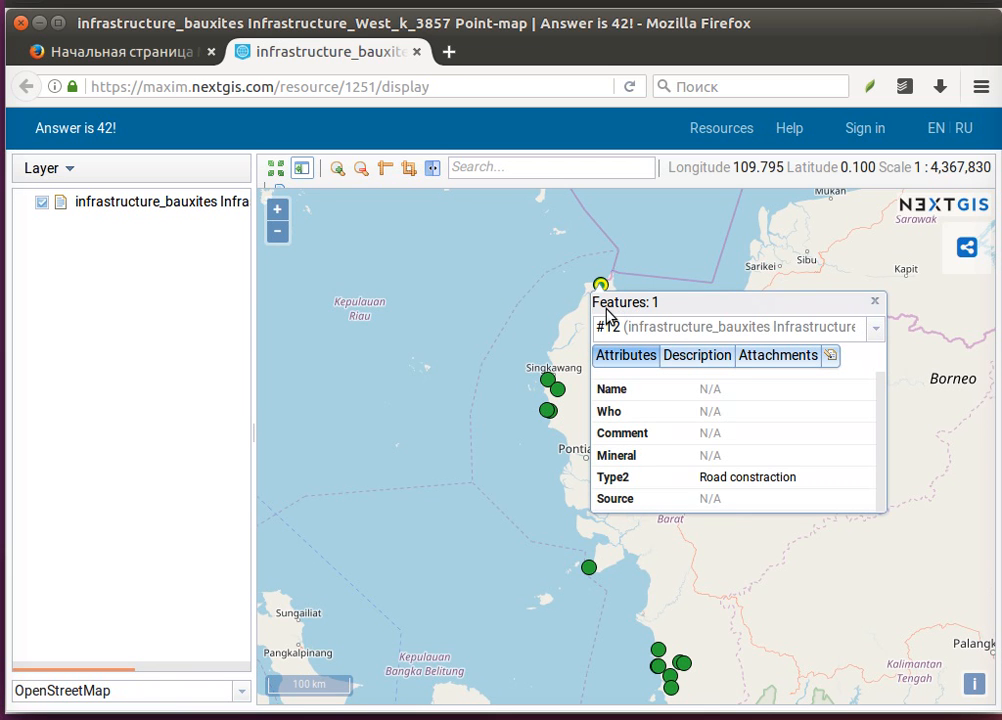
left_click(872, 300)
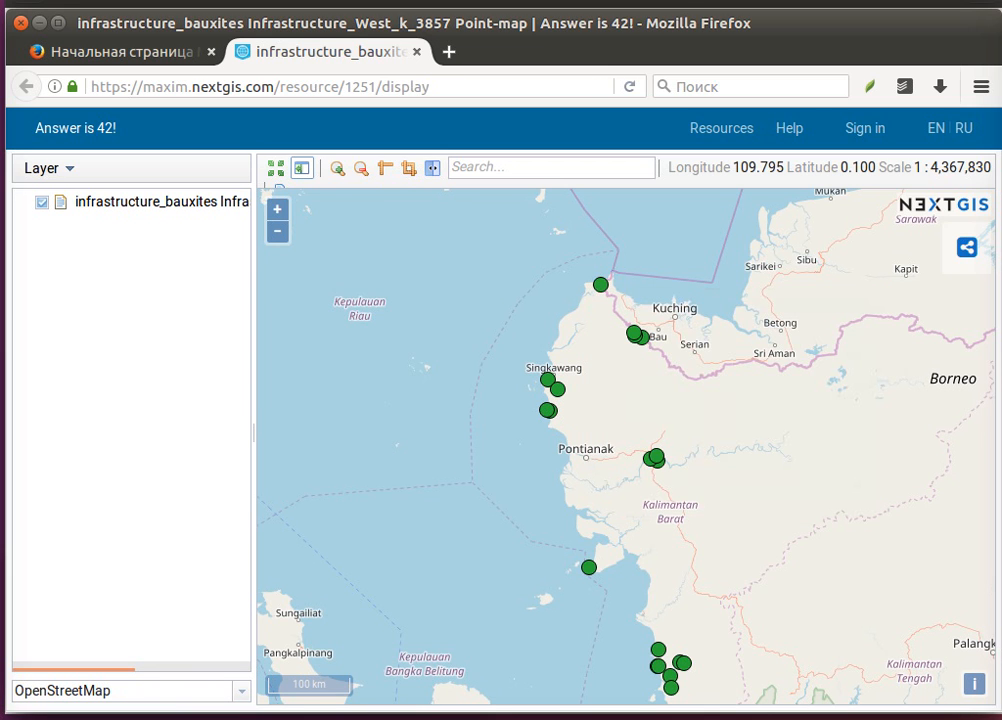